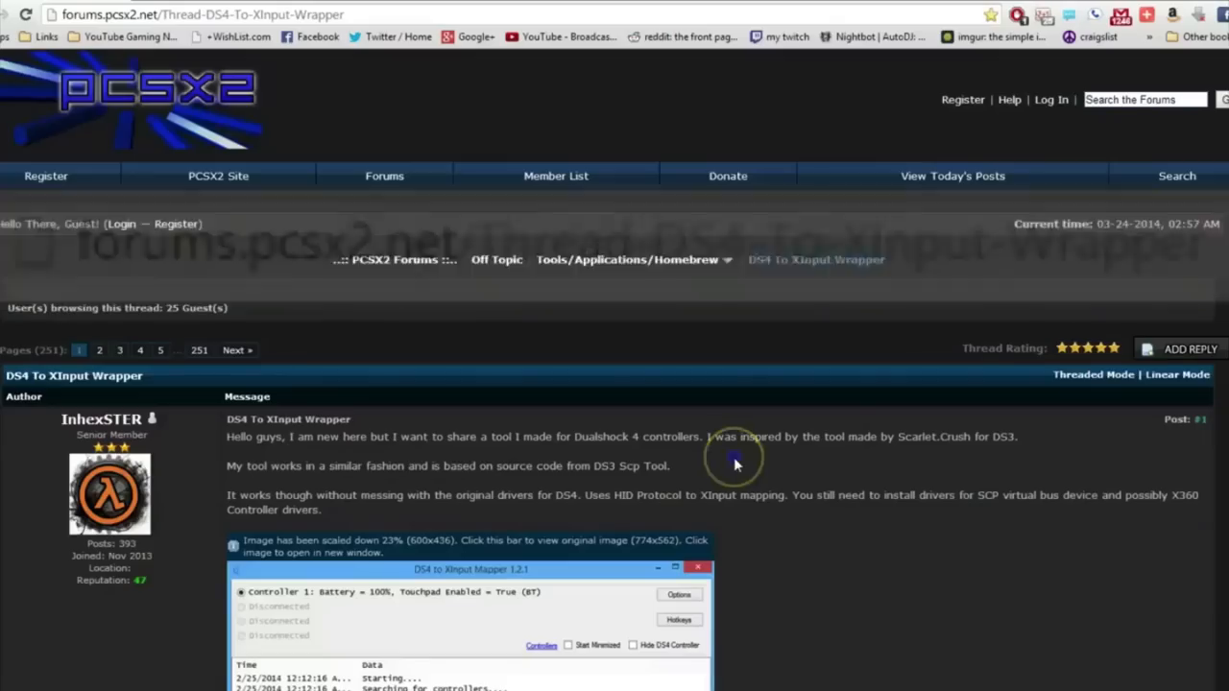
Scroll to the thread's Attached Files and download DS4Tool 1.2.2.zip
scroll(down, 3)
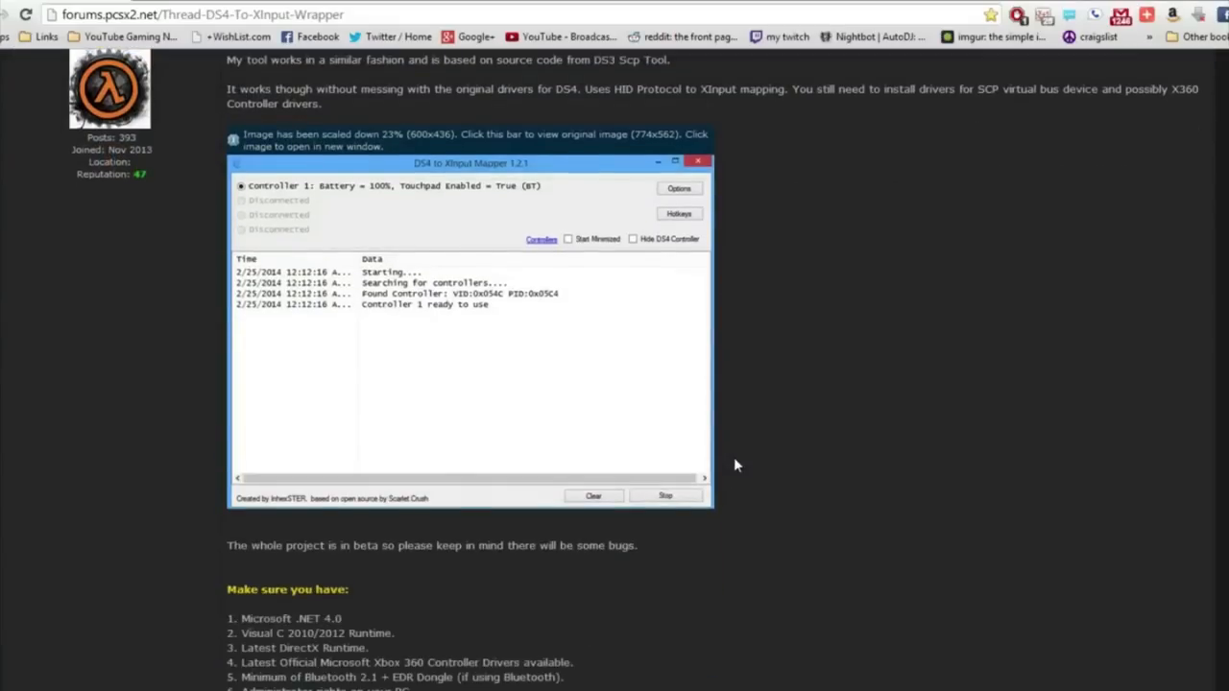
scroll(down, 3)
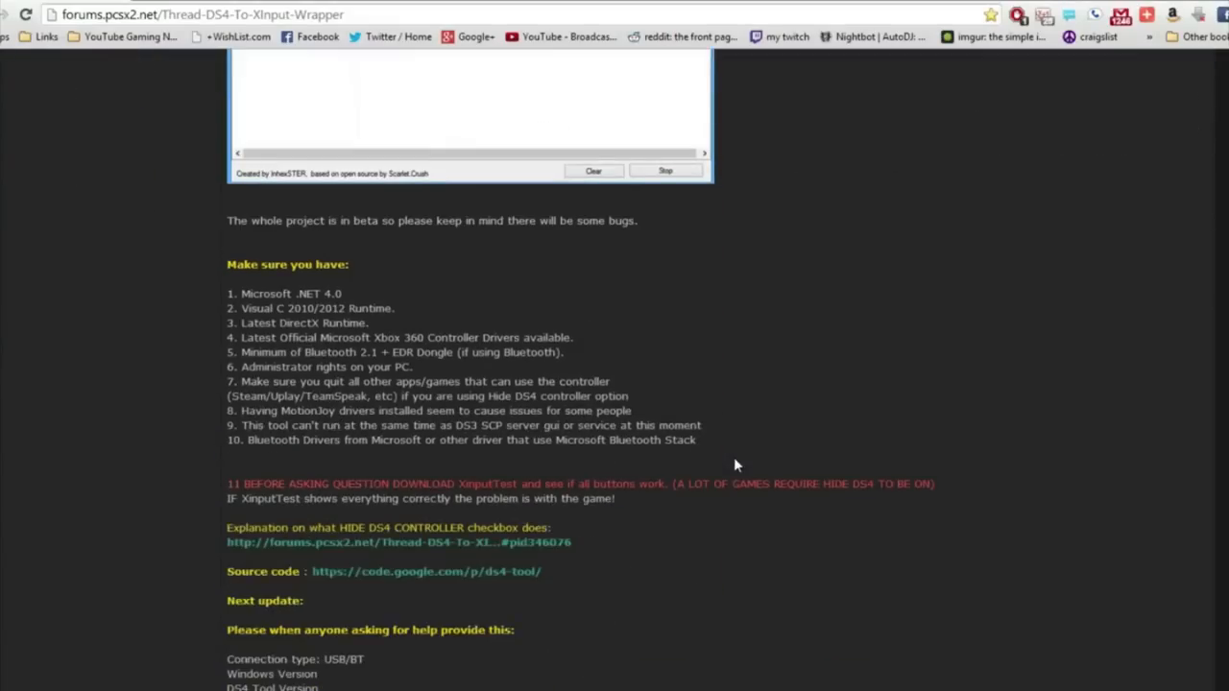
scroll(down, 3)
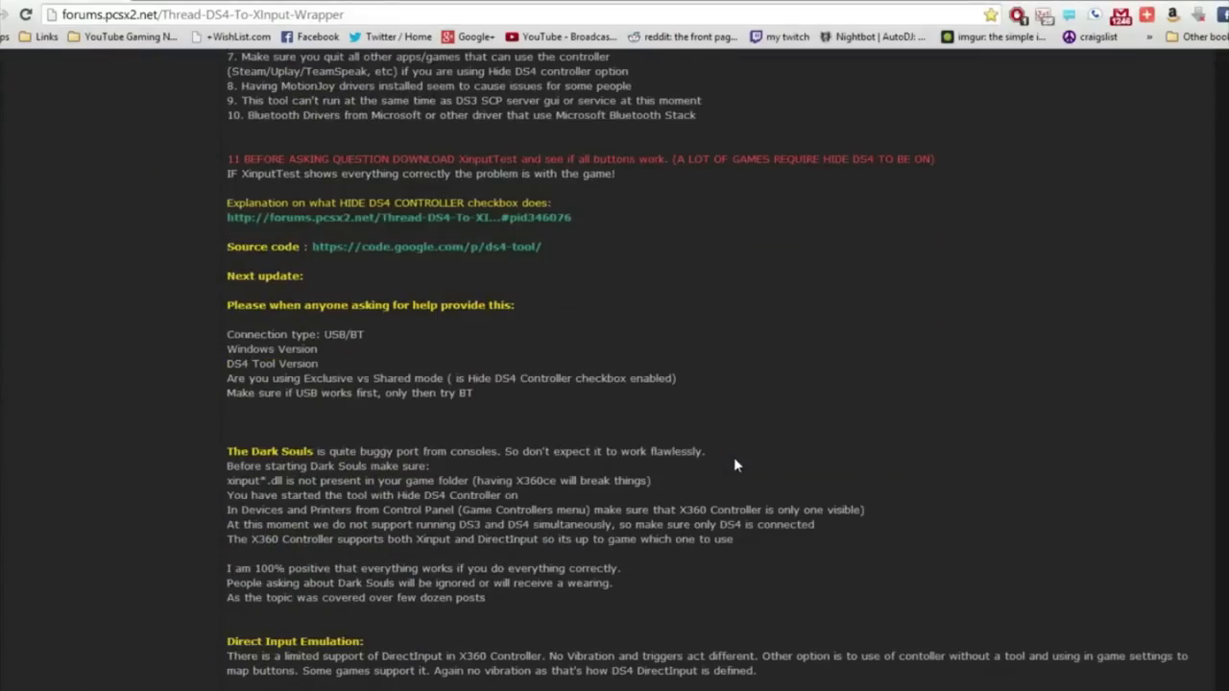
scroll(down, 3)
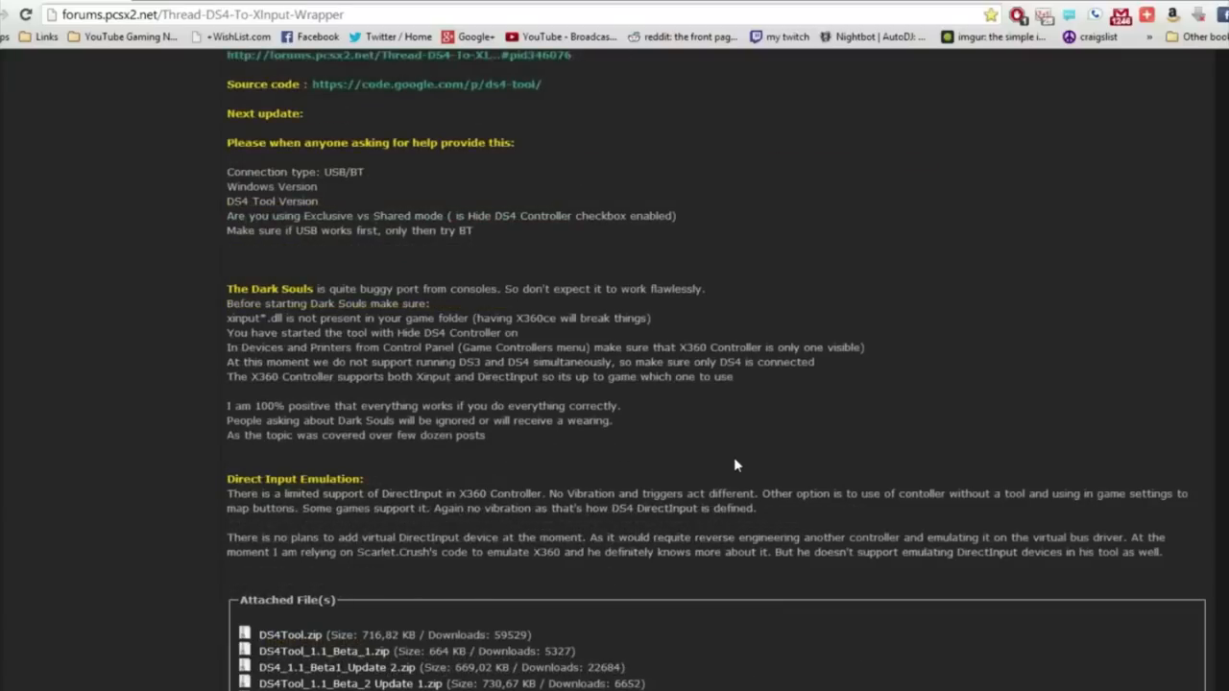
scroll(down, 3)
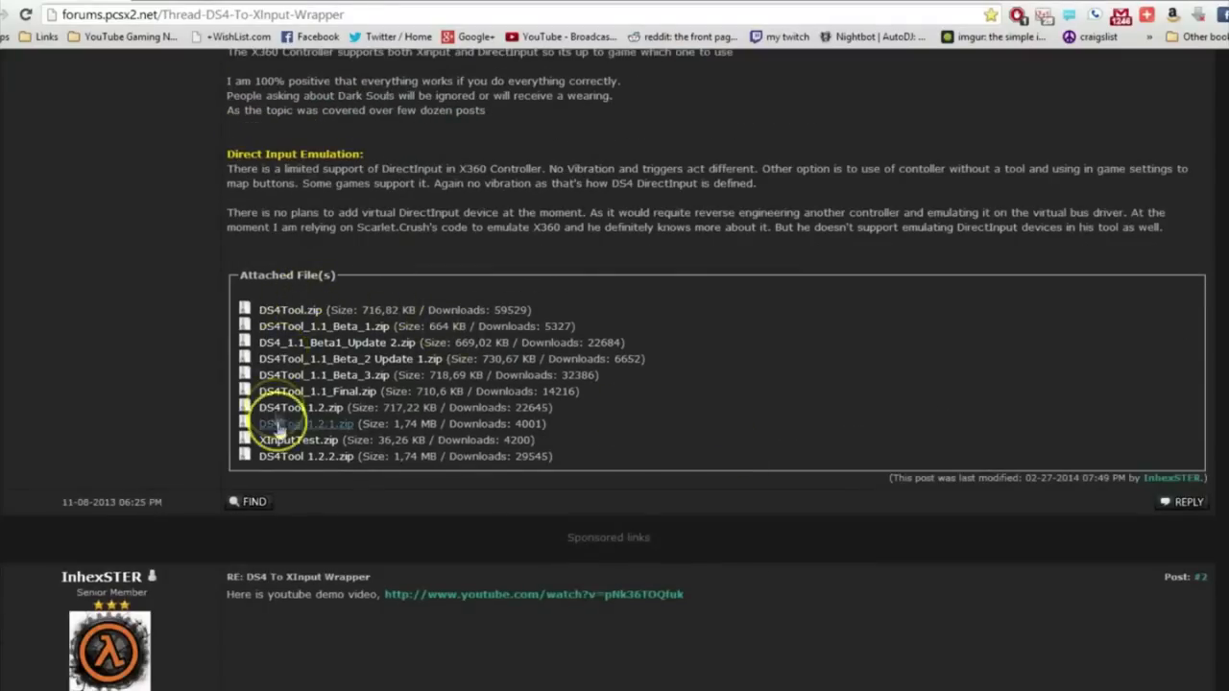
click(305, 423)
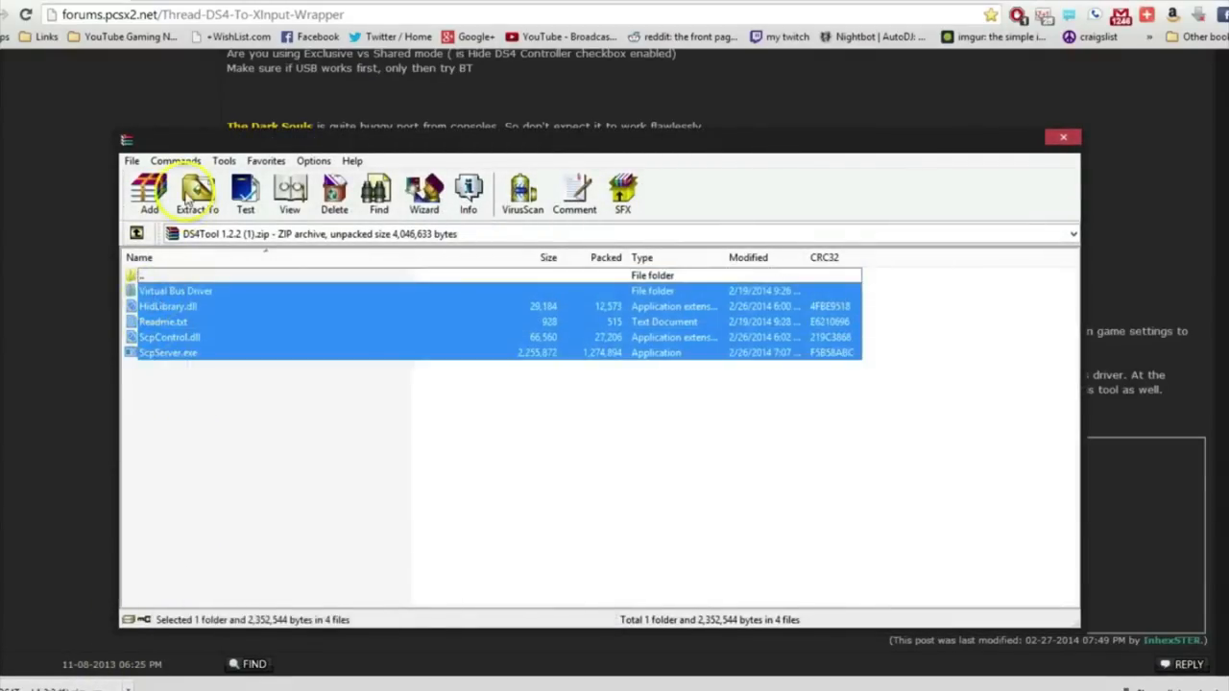
Extract the DS4Tool archive to New Folder on the Desktop
click(197, 192)
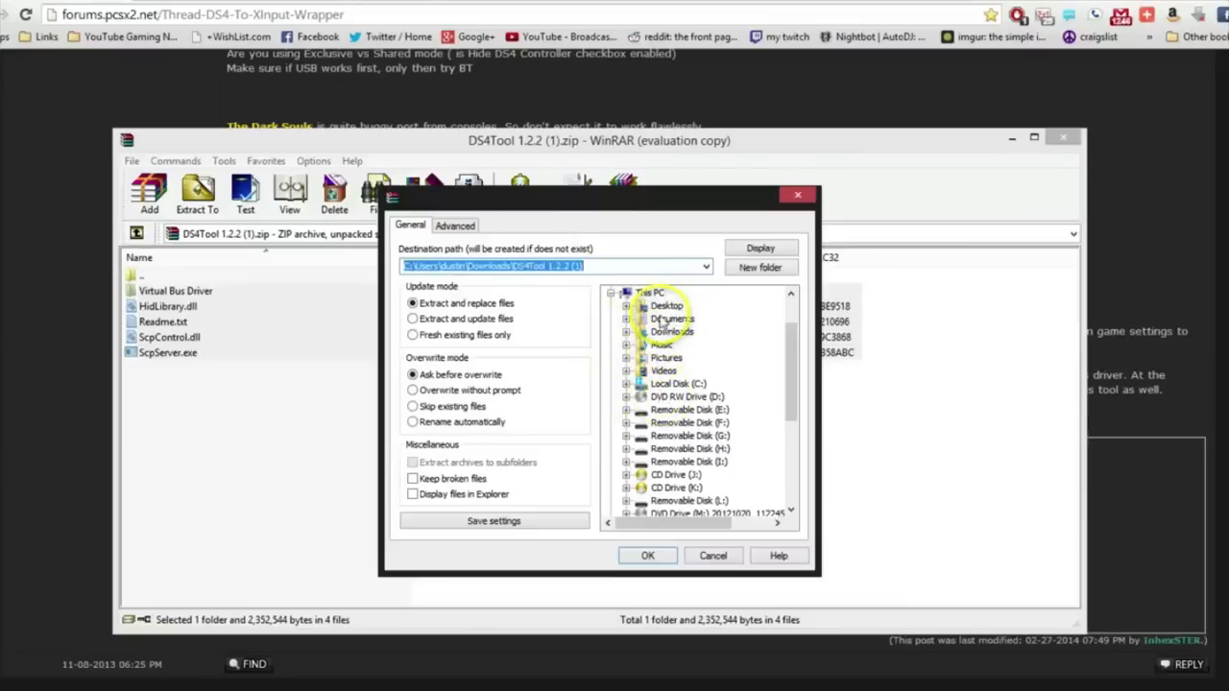
click(666, 305)
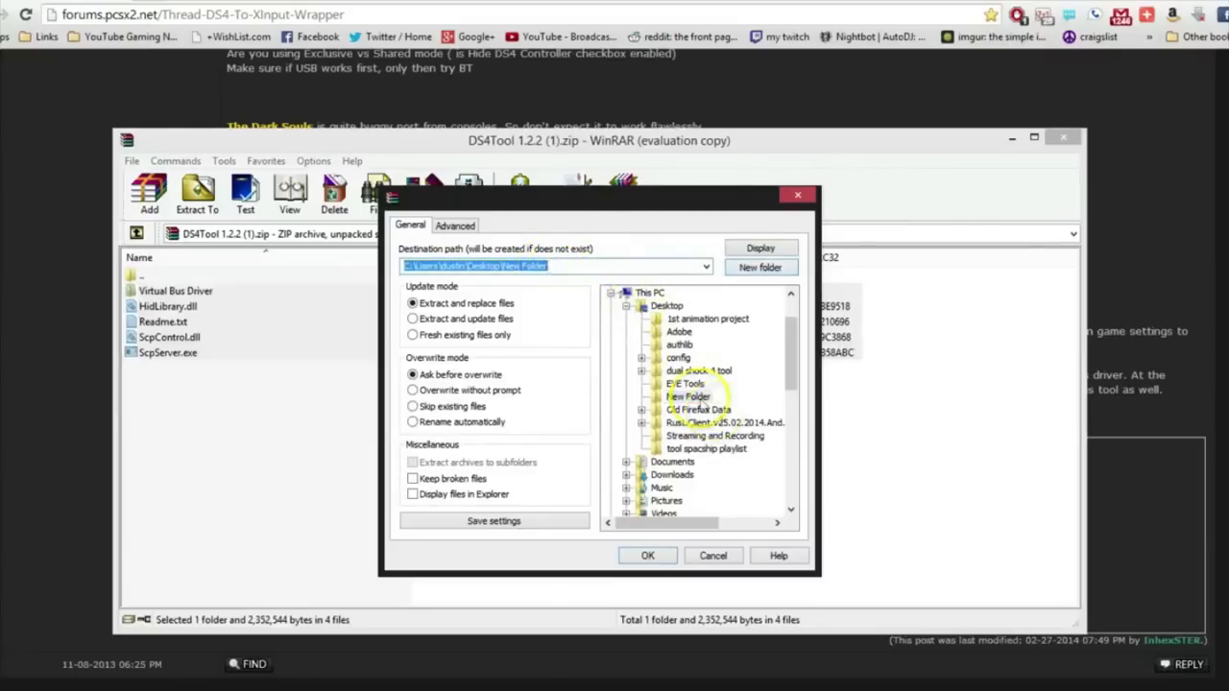
right_click(688, 397)
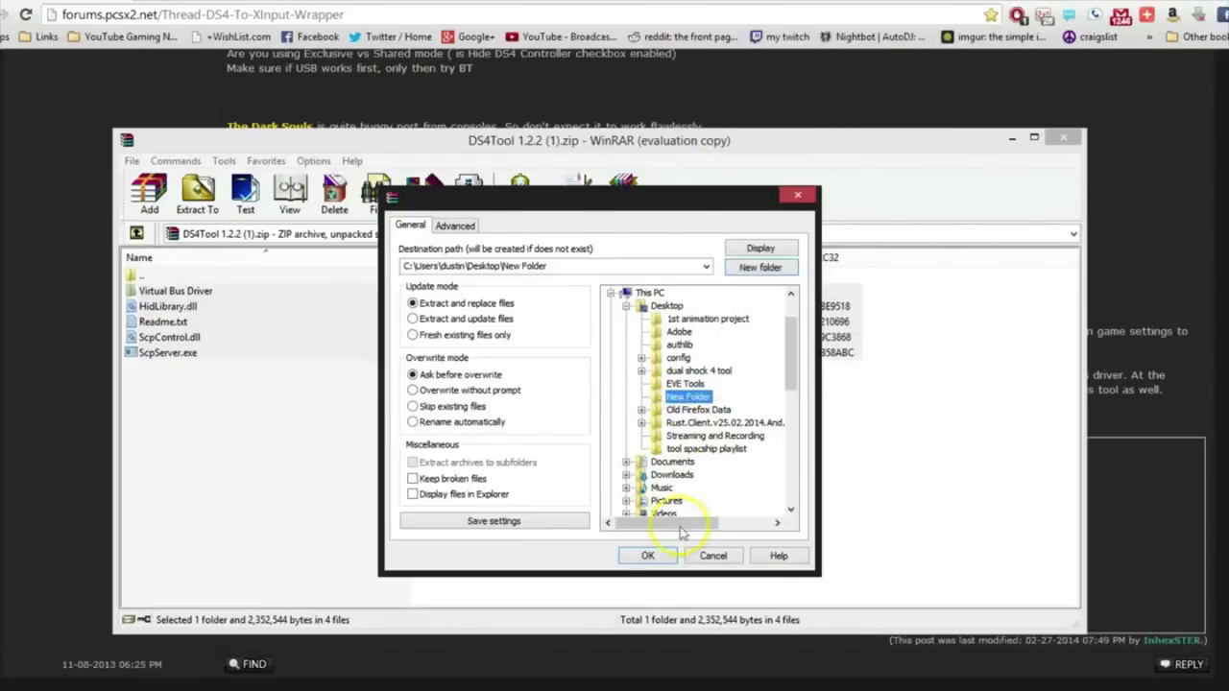
click(647, 555)
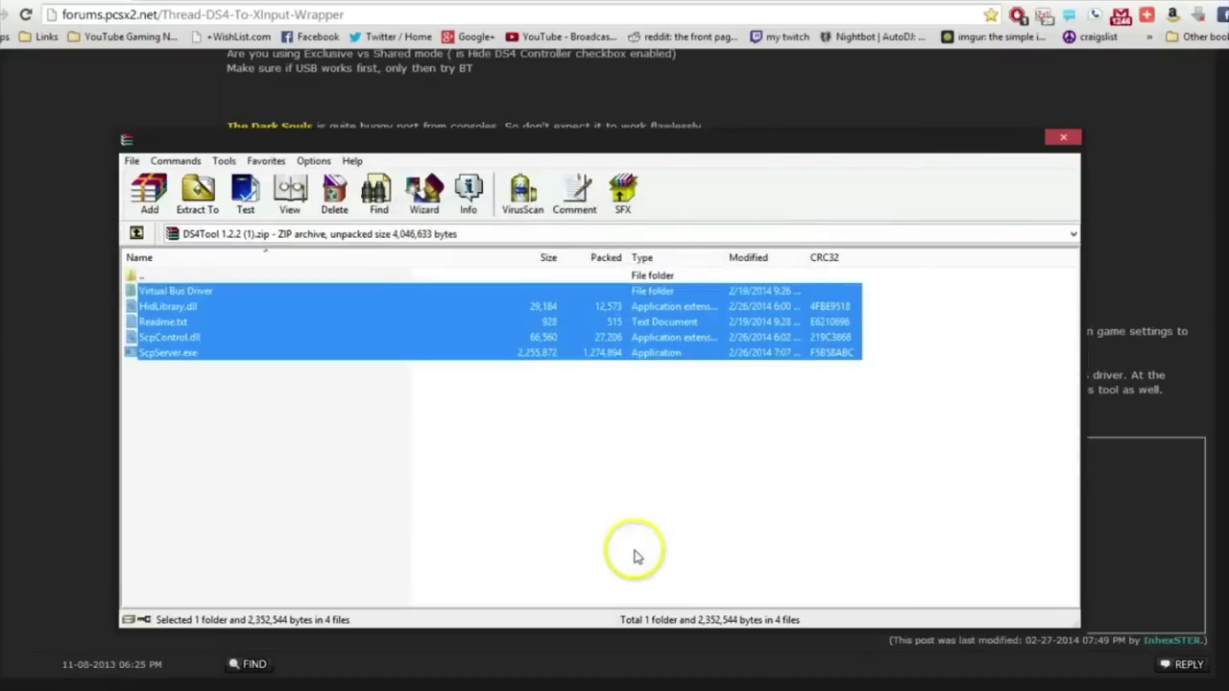
mouse_move(526, 538)
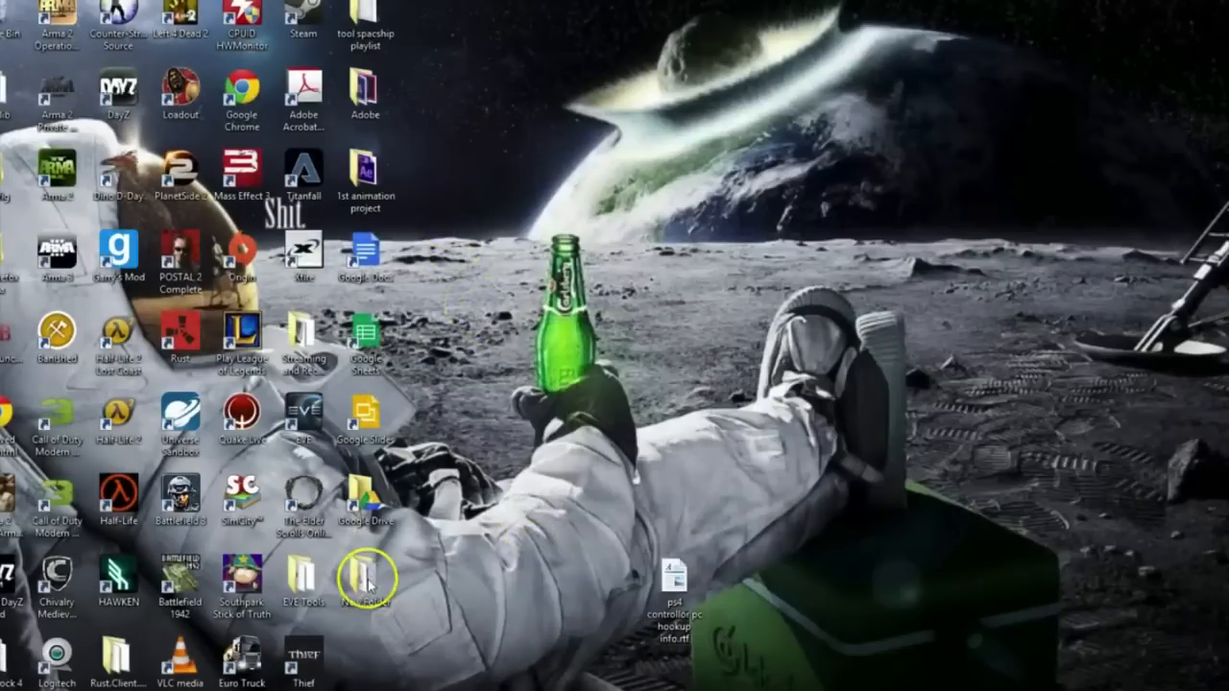
Open New Folder, then Virtual Bus Driver, and launch ScpDriver.exe
double_click(366, 581)
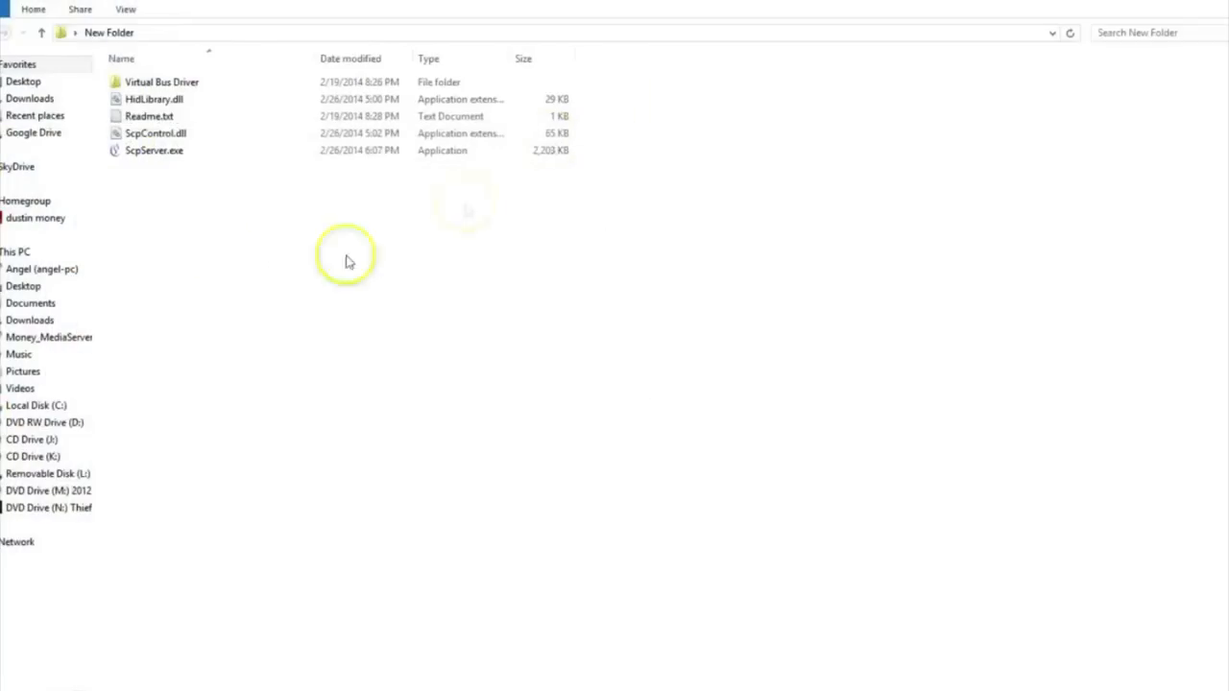
click(154, 151)
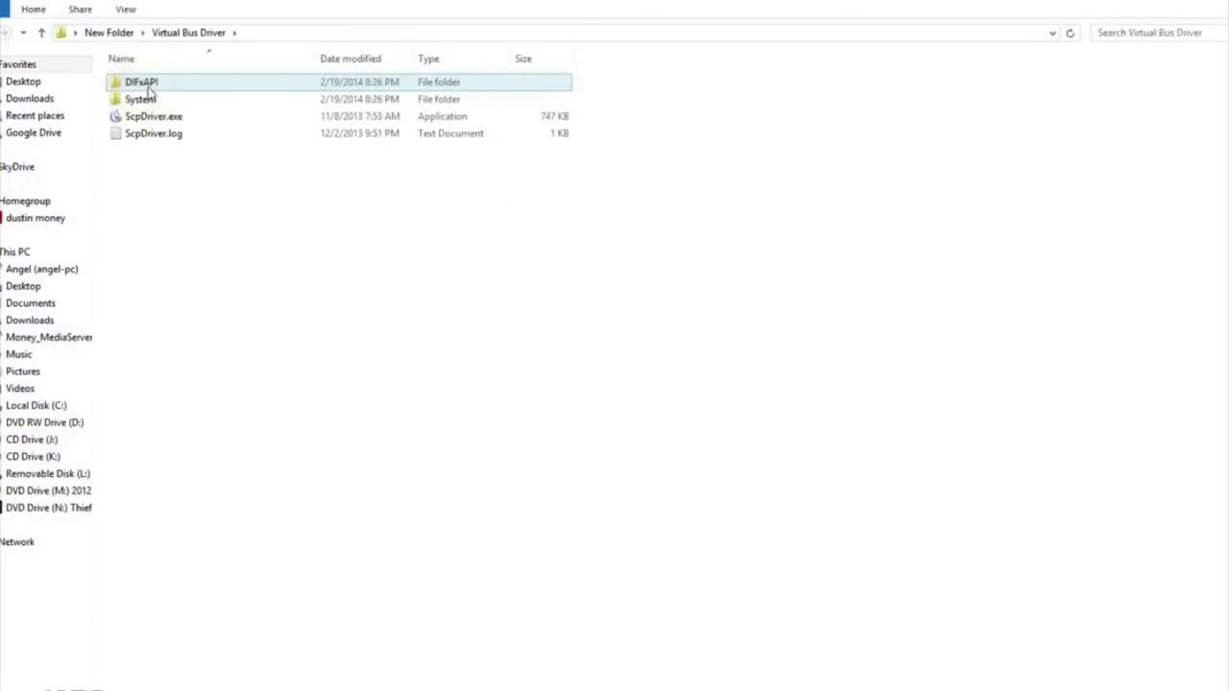
mouse_move(154, 117)
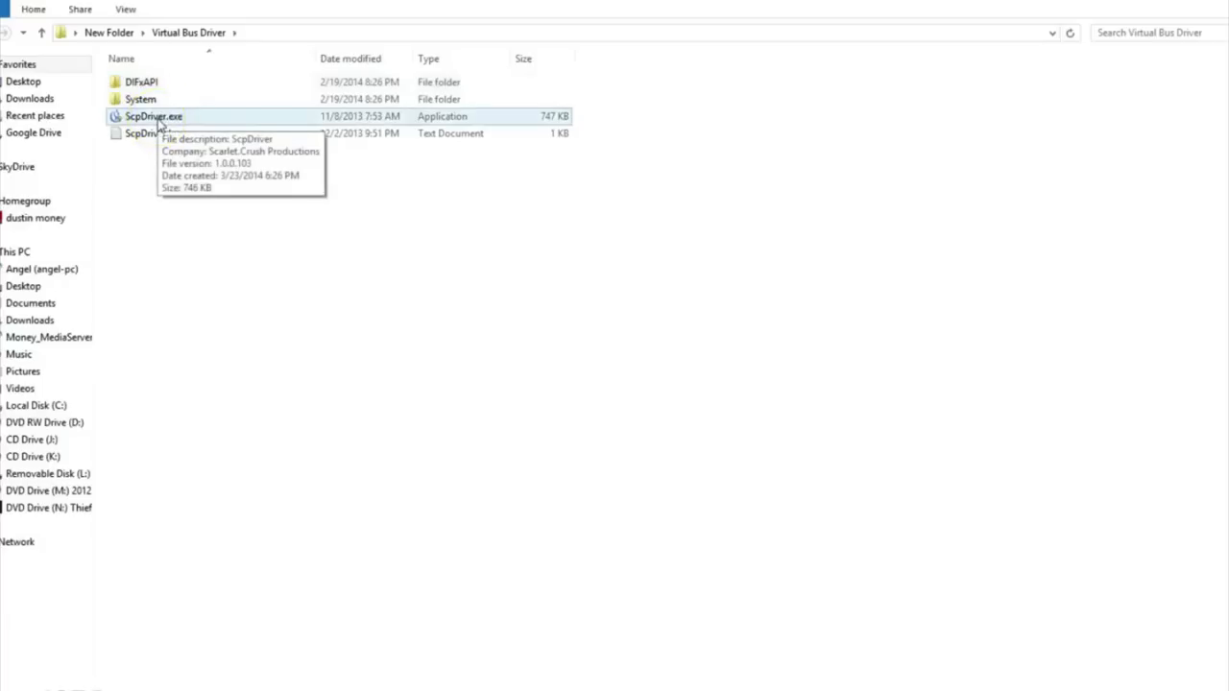
click(154, 116)
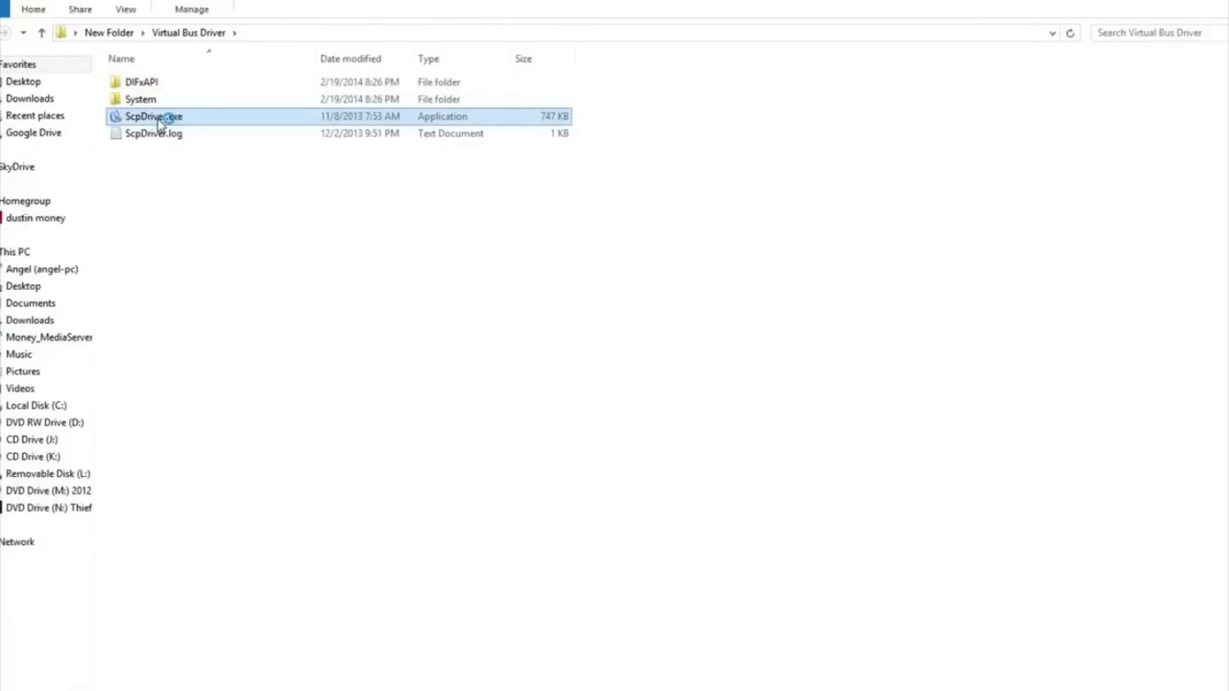
double_click(154, 116)
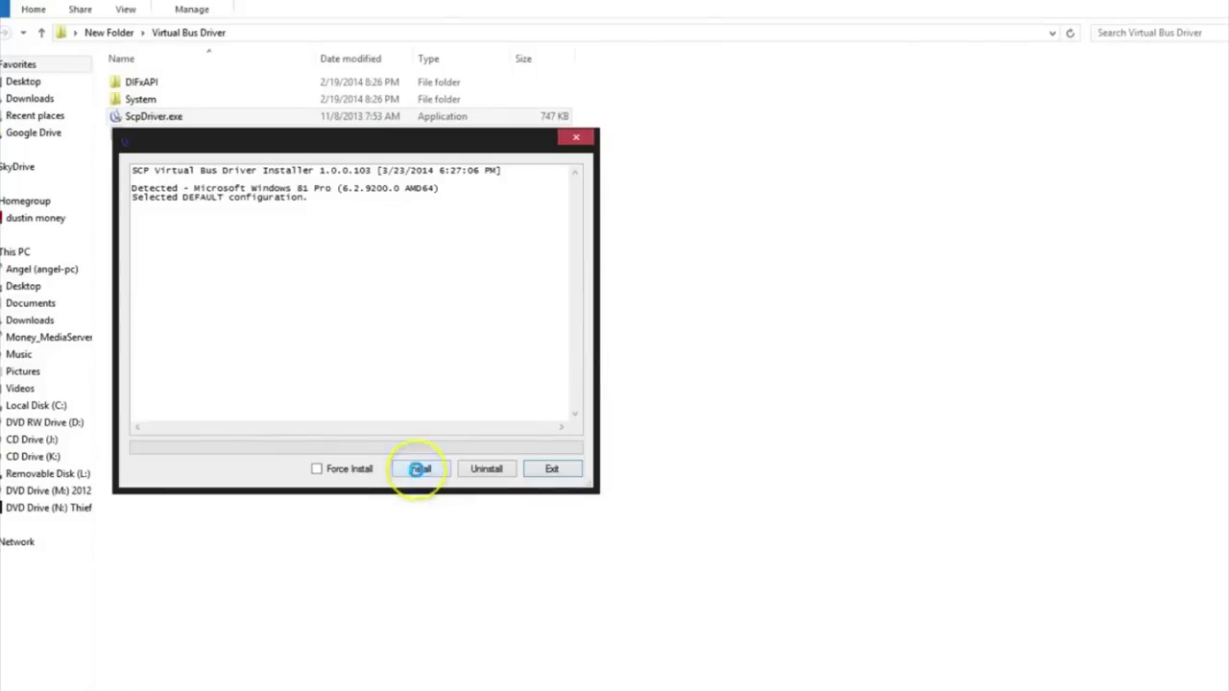
Install the SCP virtual bus driver, then close the installer
click(419, 468)
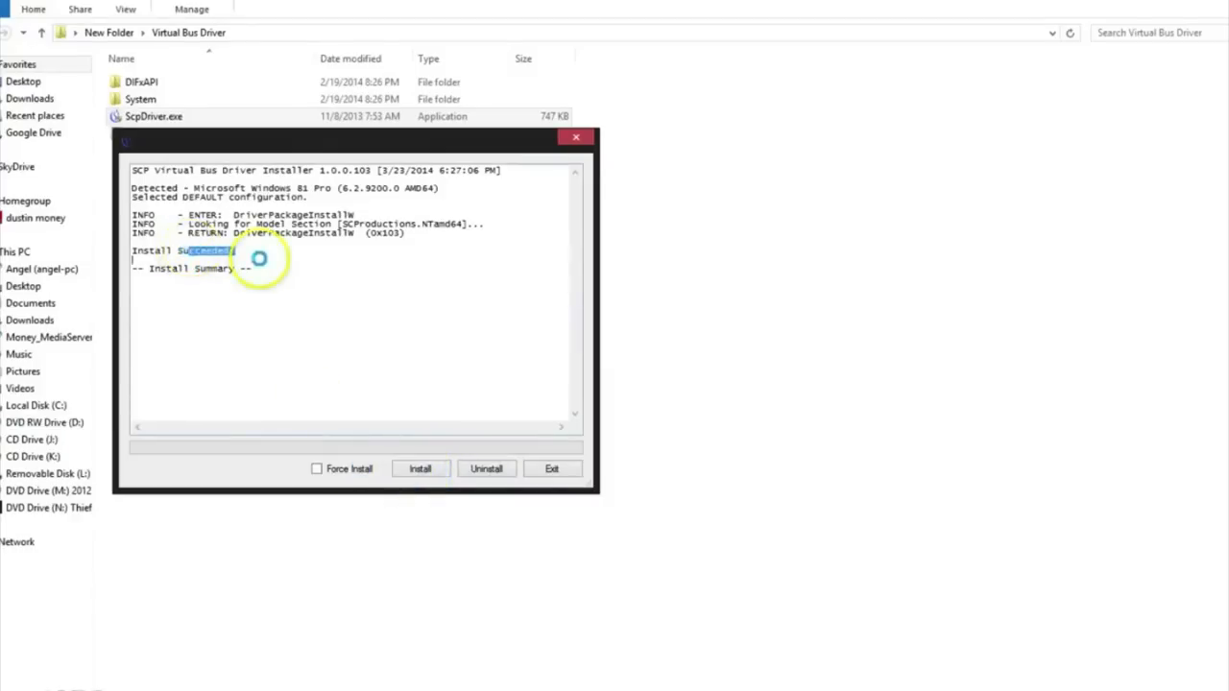
click(552, 469)
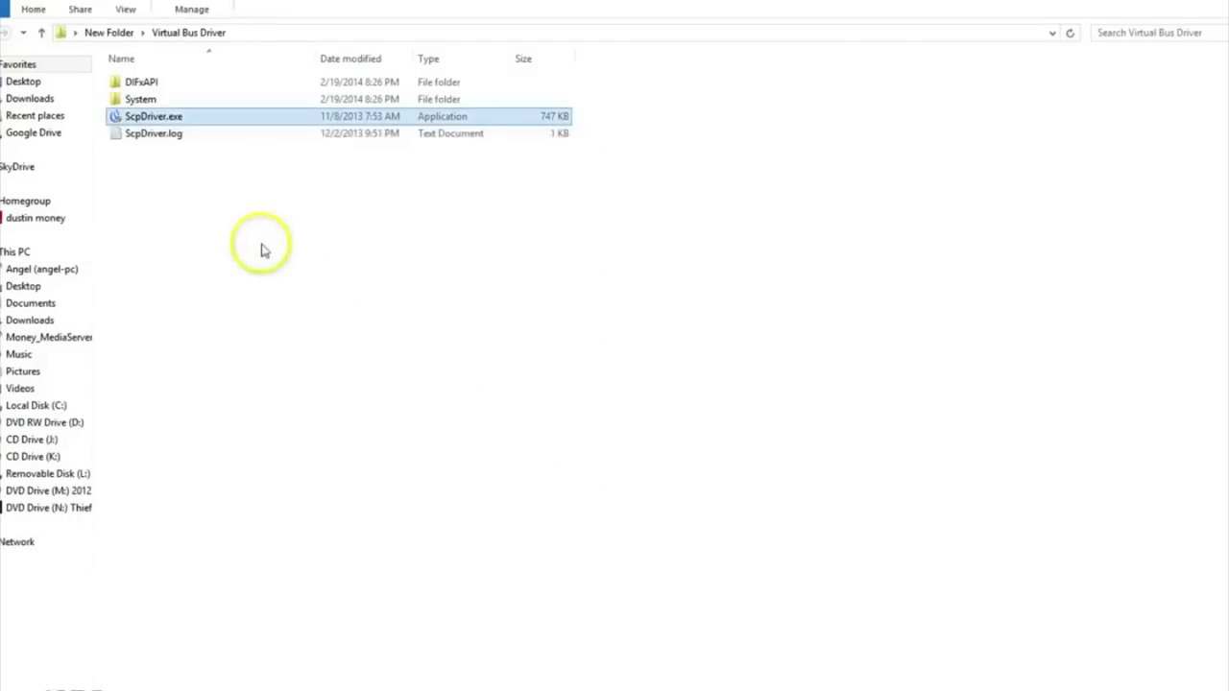
Return up to New Folder and launch ScpServer.exe
click(42, 32)
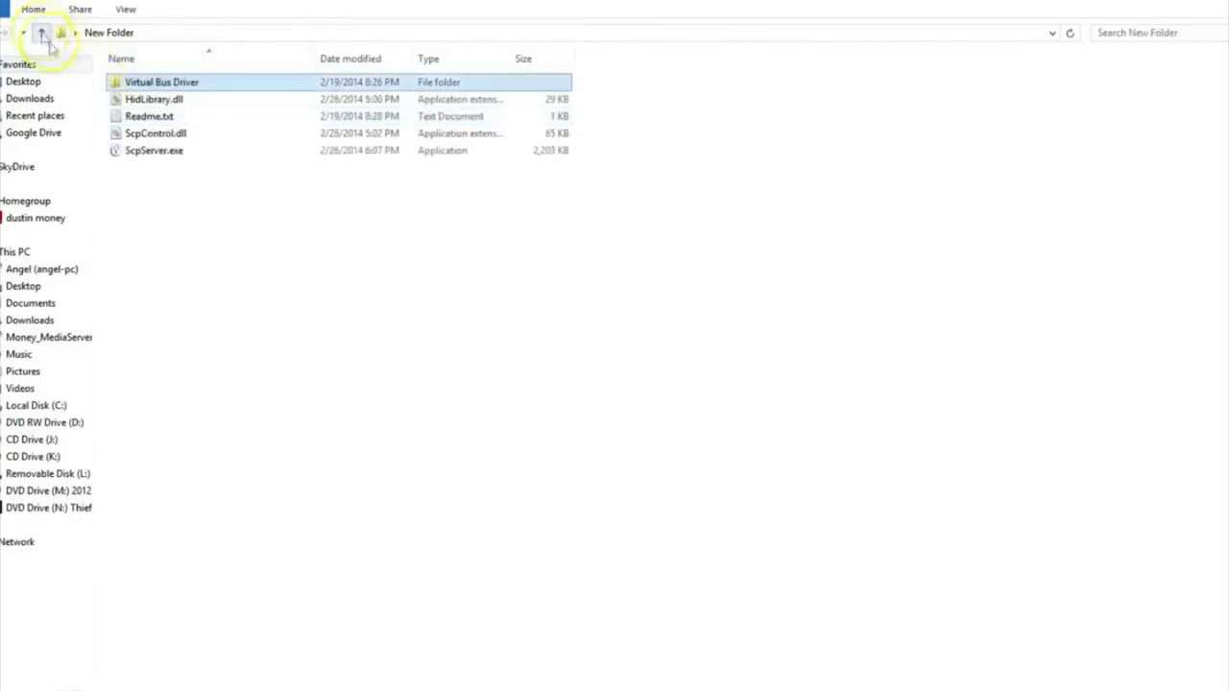
mouse_move(144, 150)
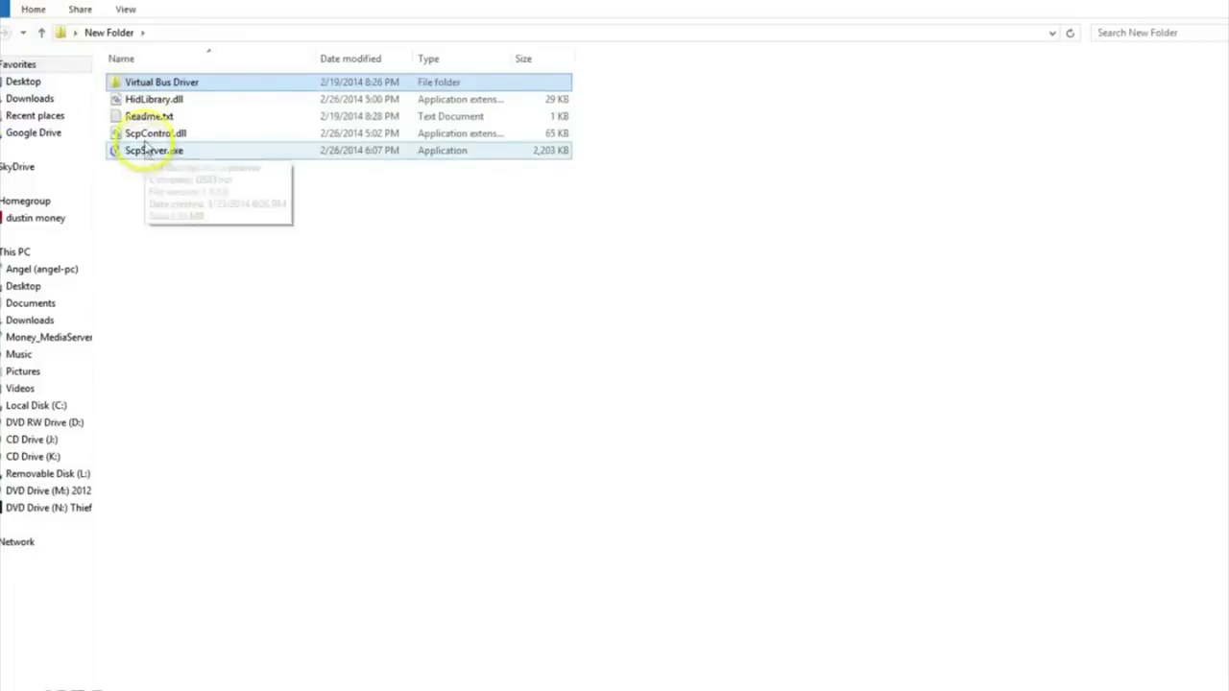
click(154, 133)
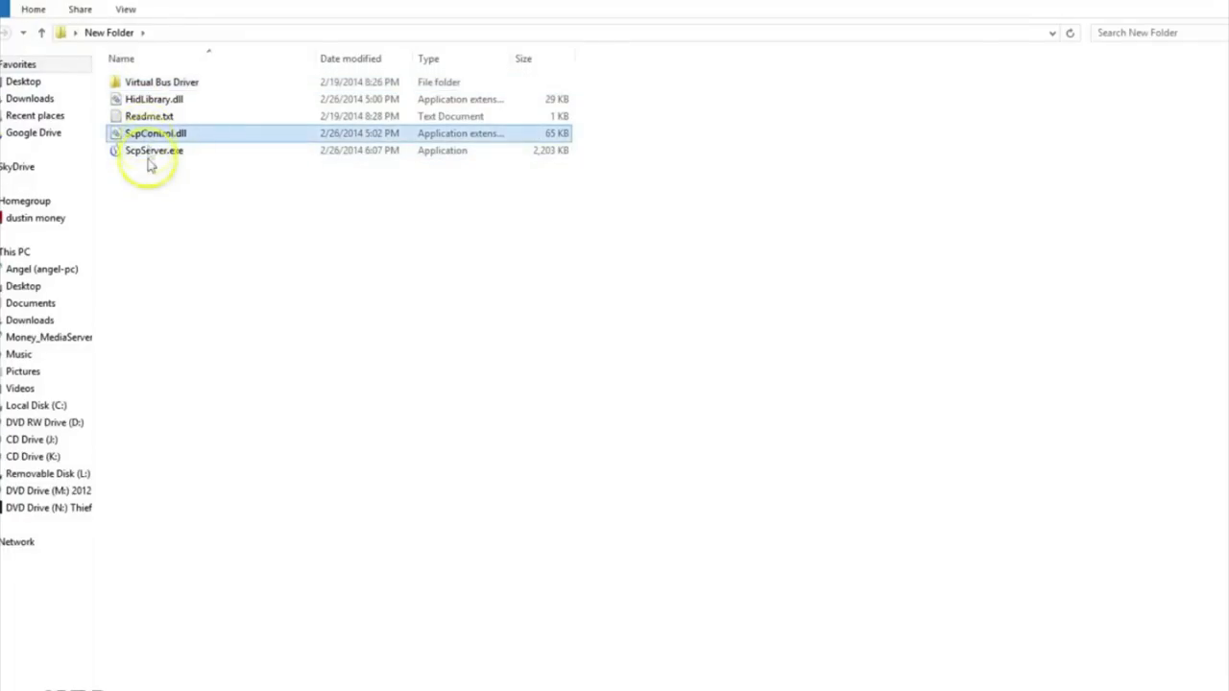
click(153, 151)
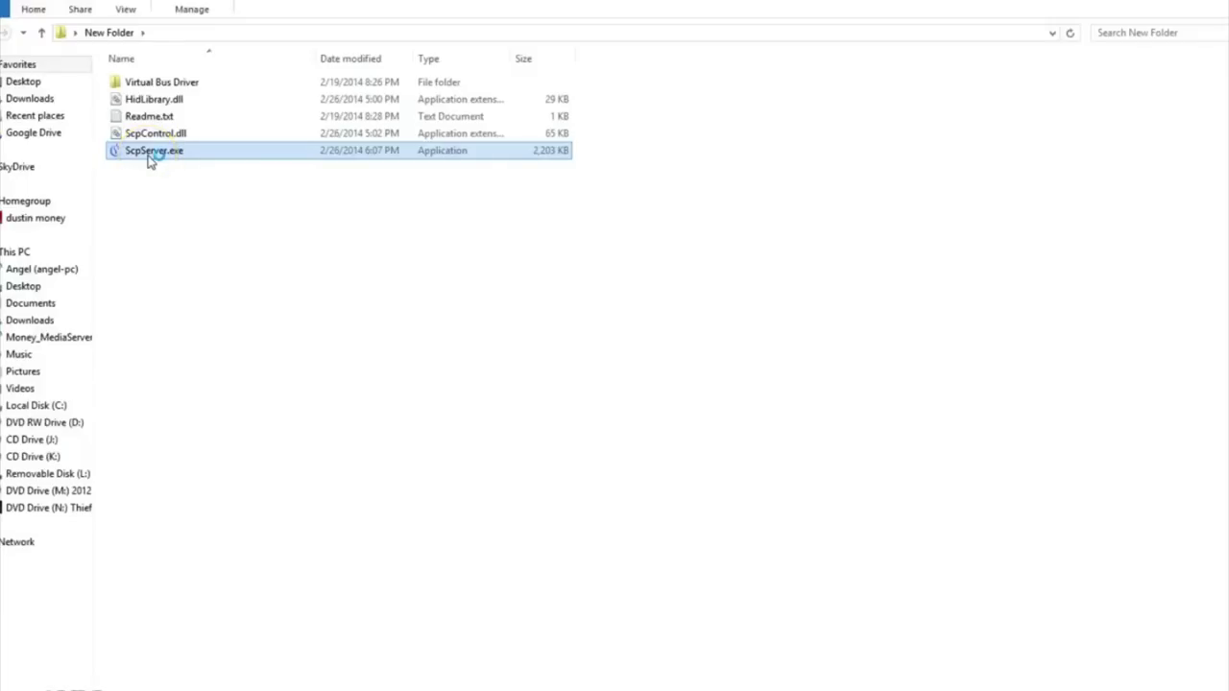
double_click(154, 150)
text(blue)
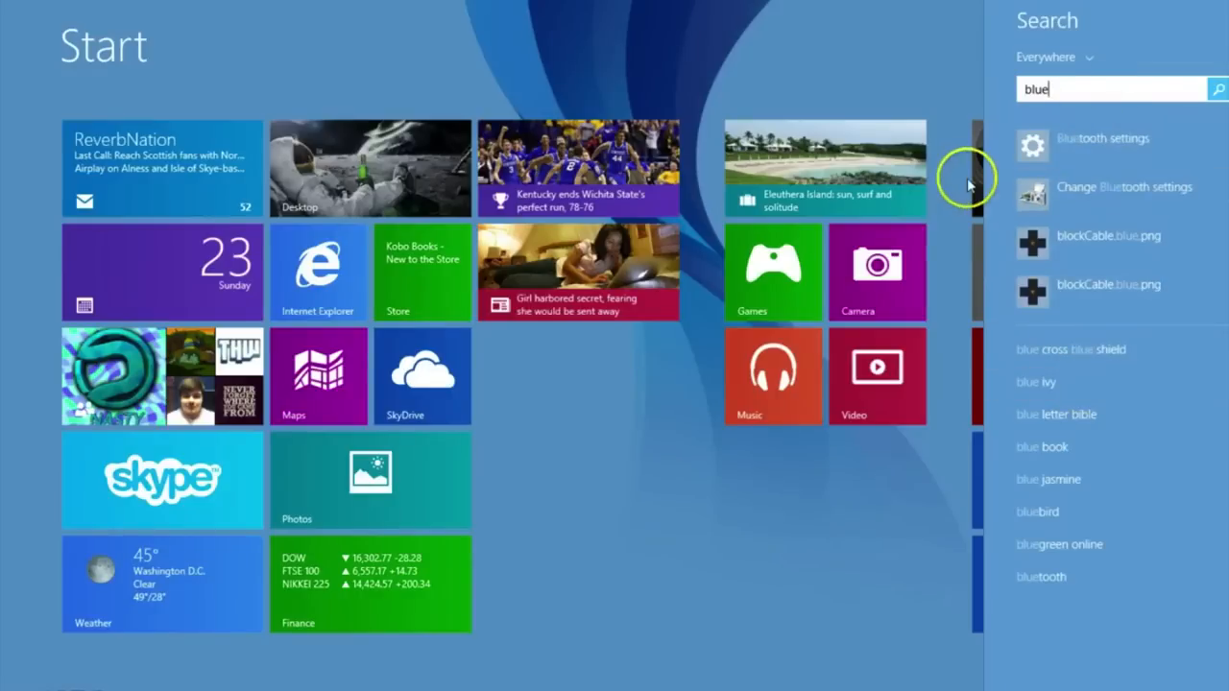
Search the Start screen for Bluetooth and open Bluetooth settings
text(t)
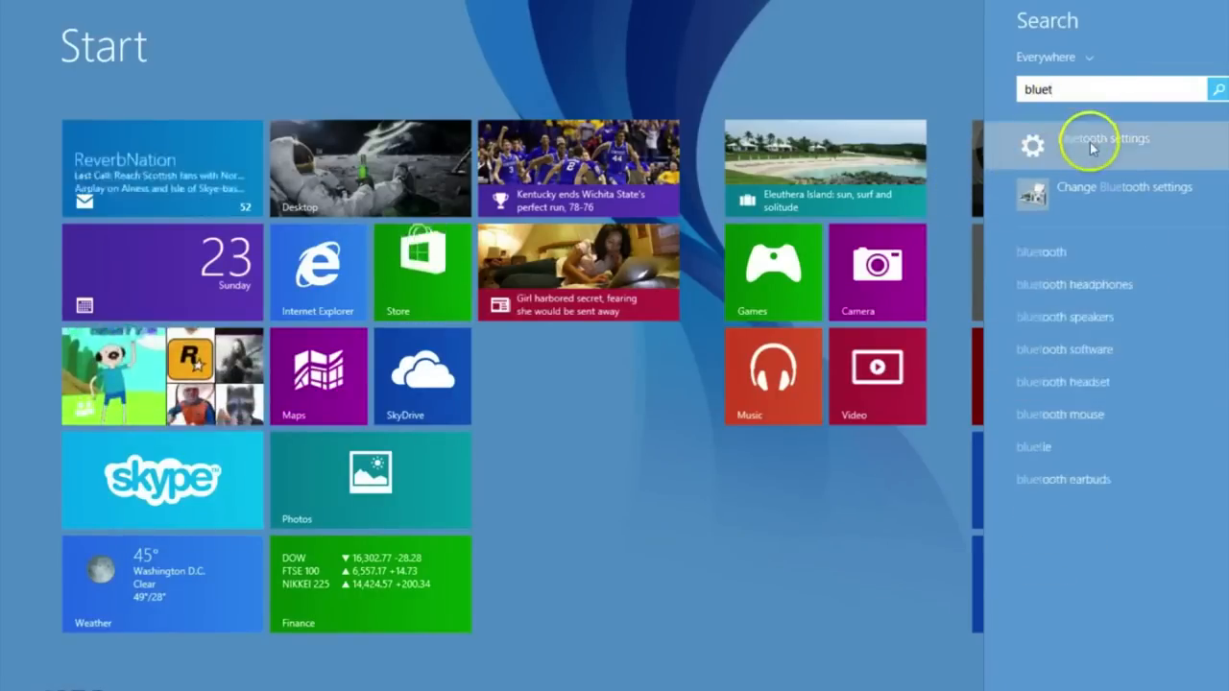
click(1105, 141)
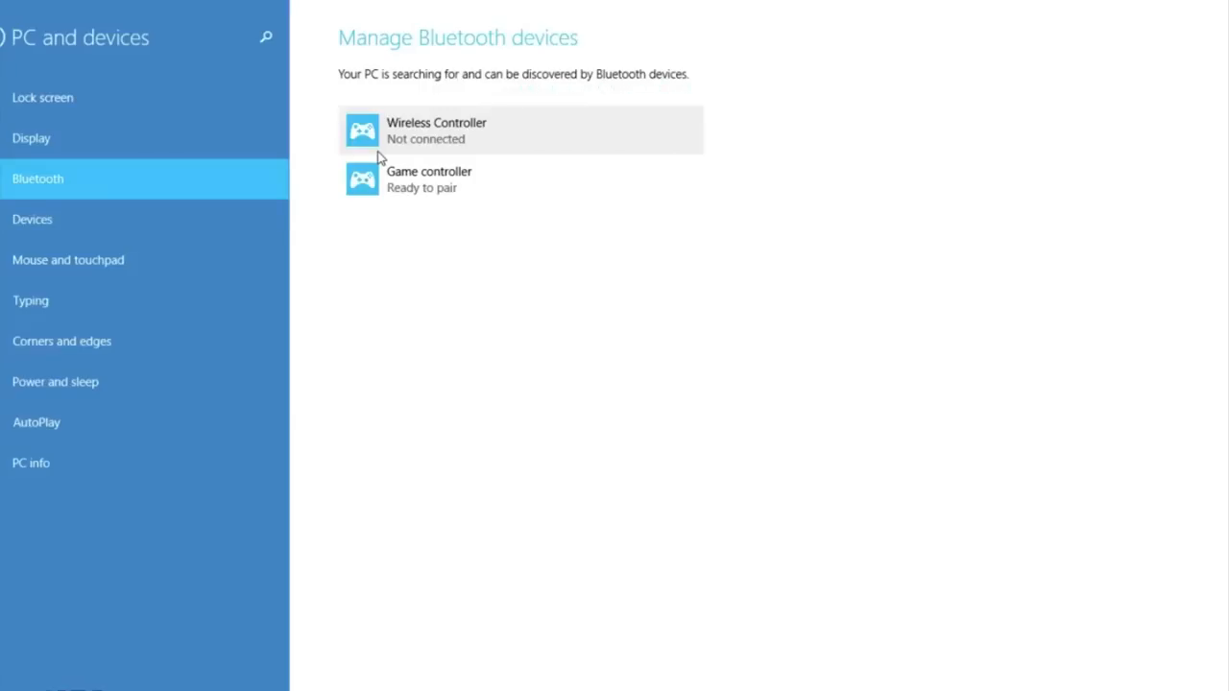
Pair the Game controller using passcode 000 and let it connect
click(518, 180)
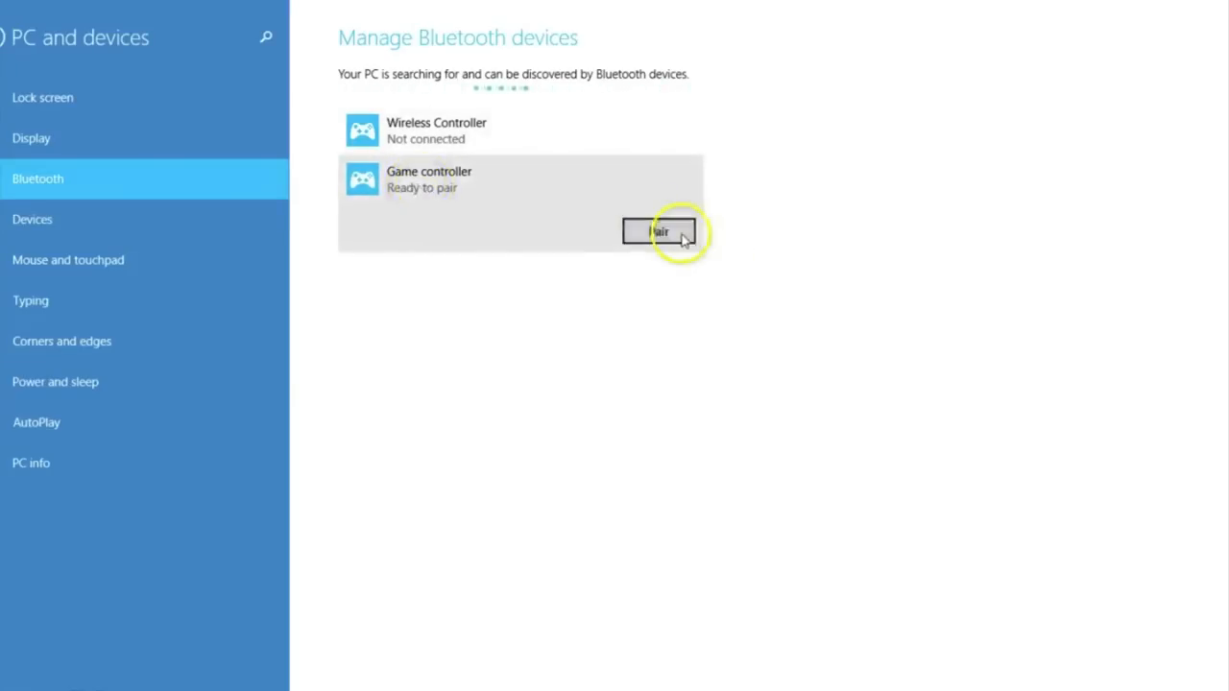
mouse_move(538, 182)
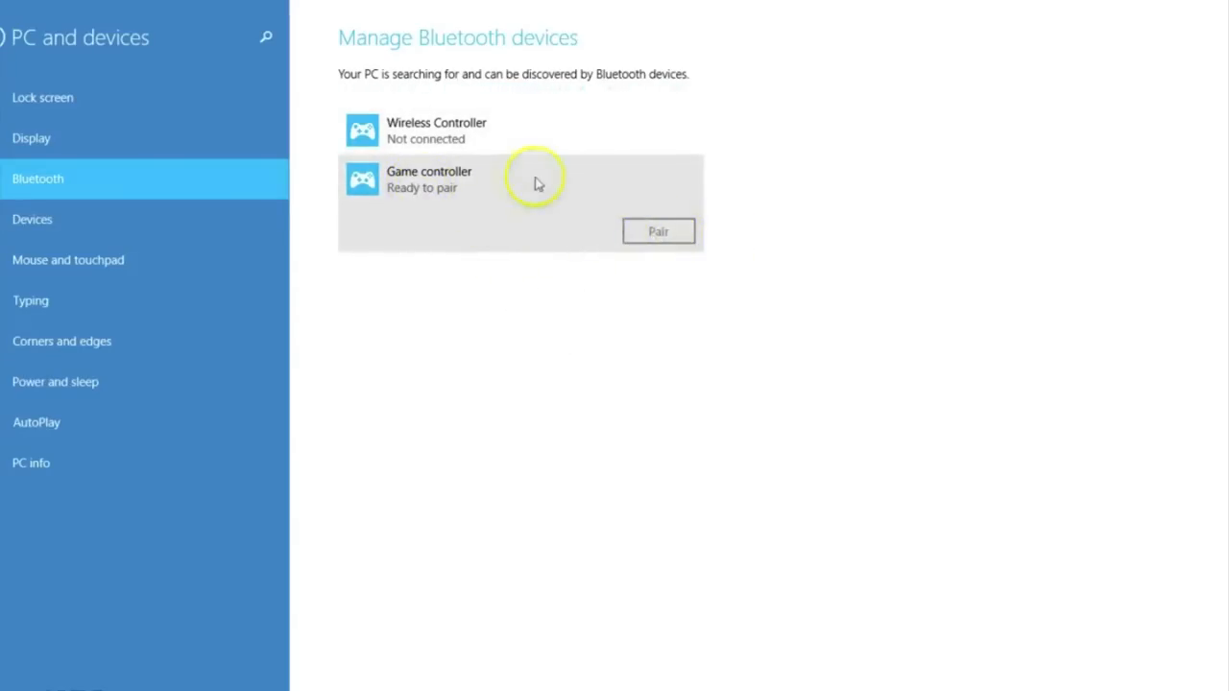
click(657, 231)
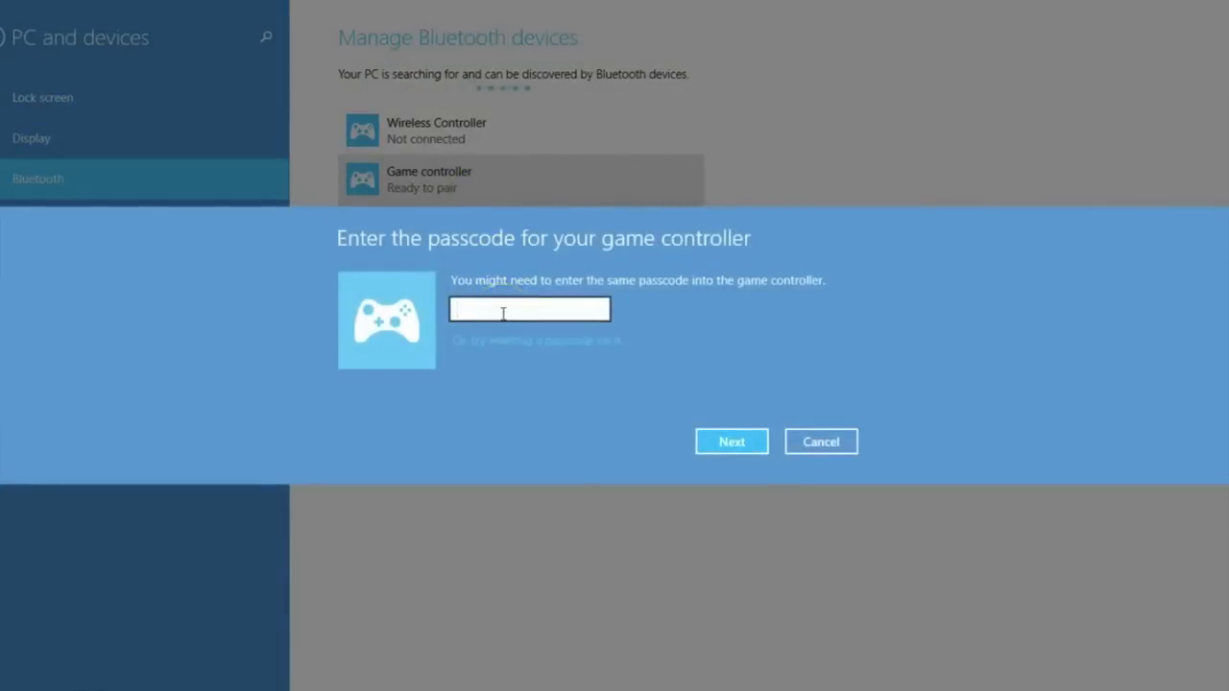
text(000)
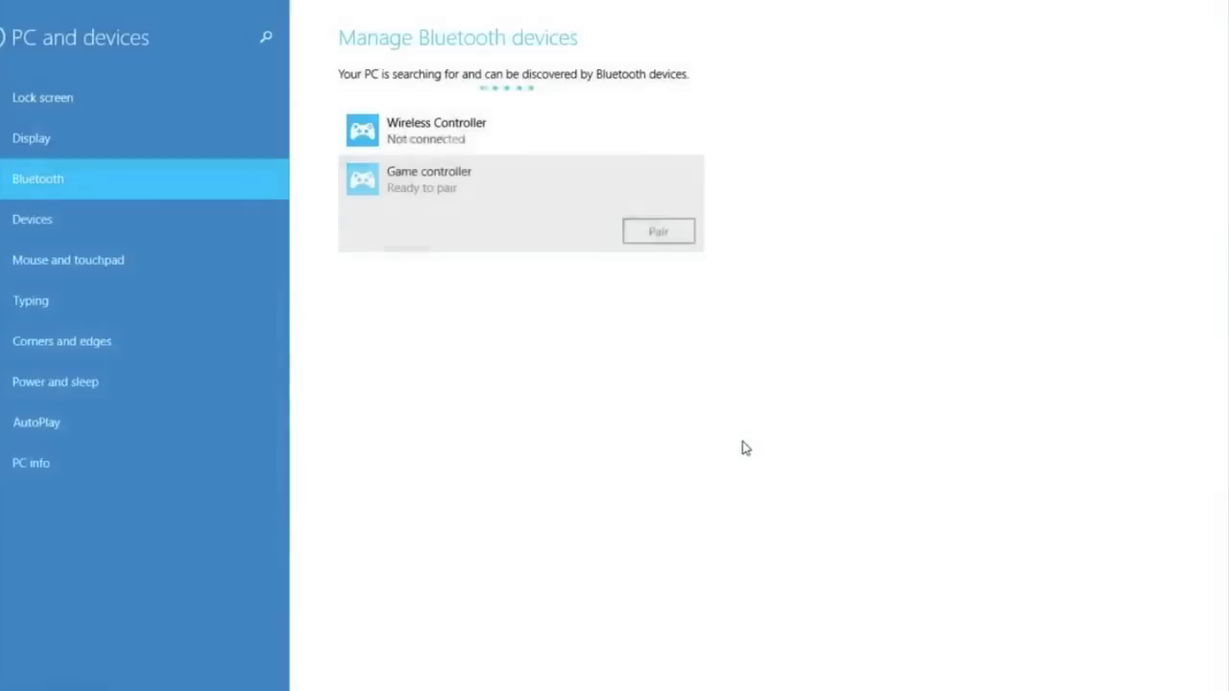
click(658, 230)
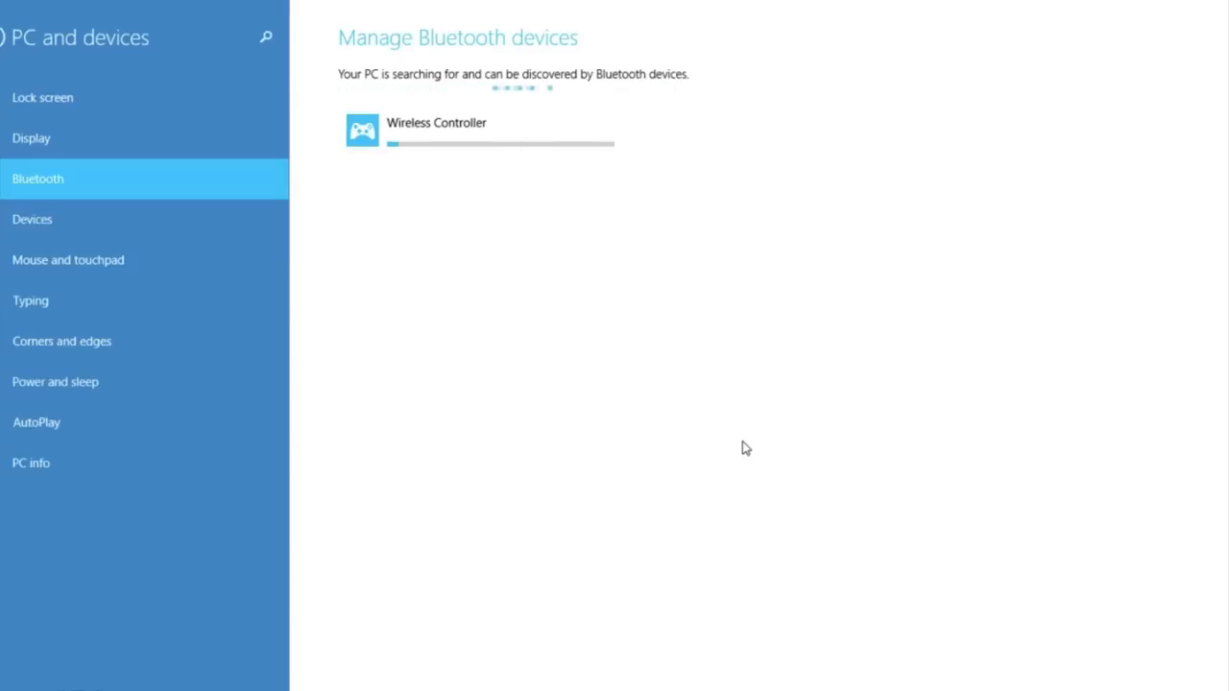
click(670, 394)
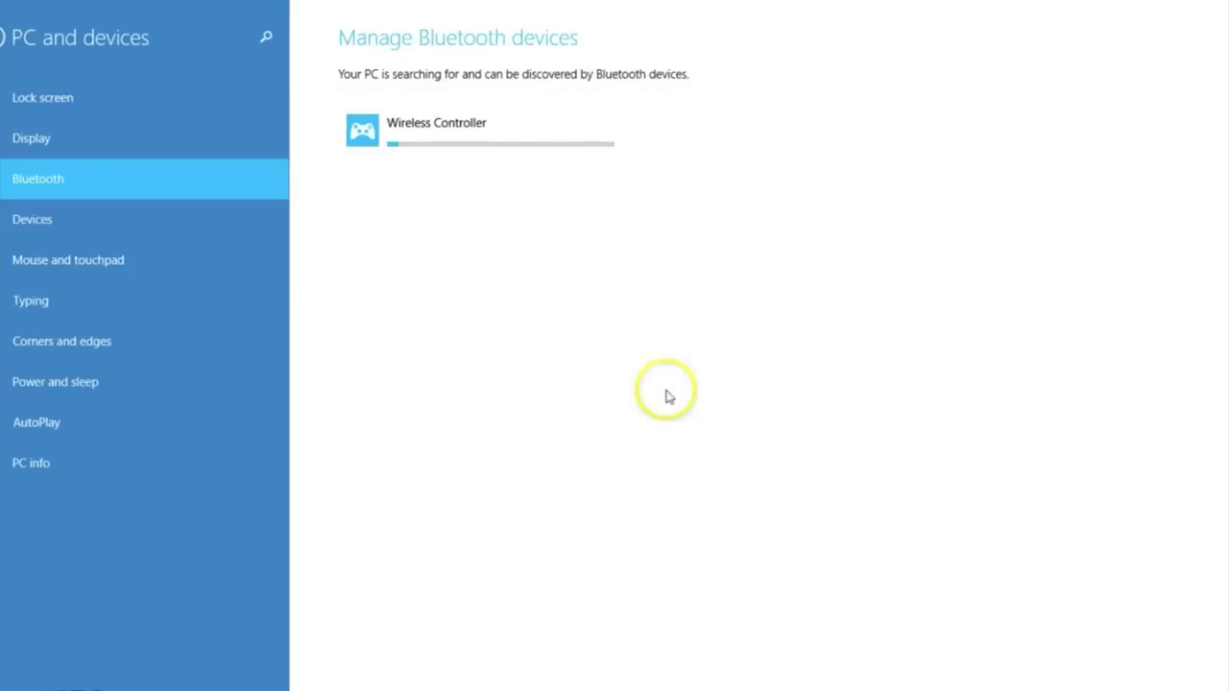
mouse_move(306, 480)
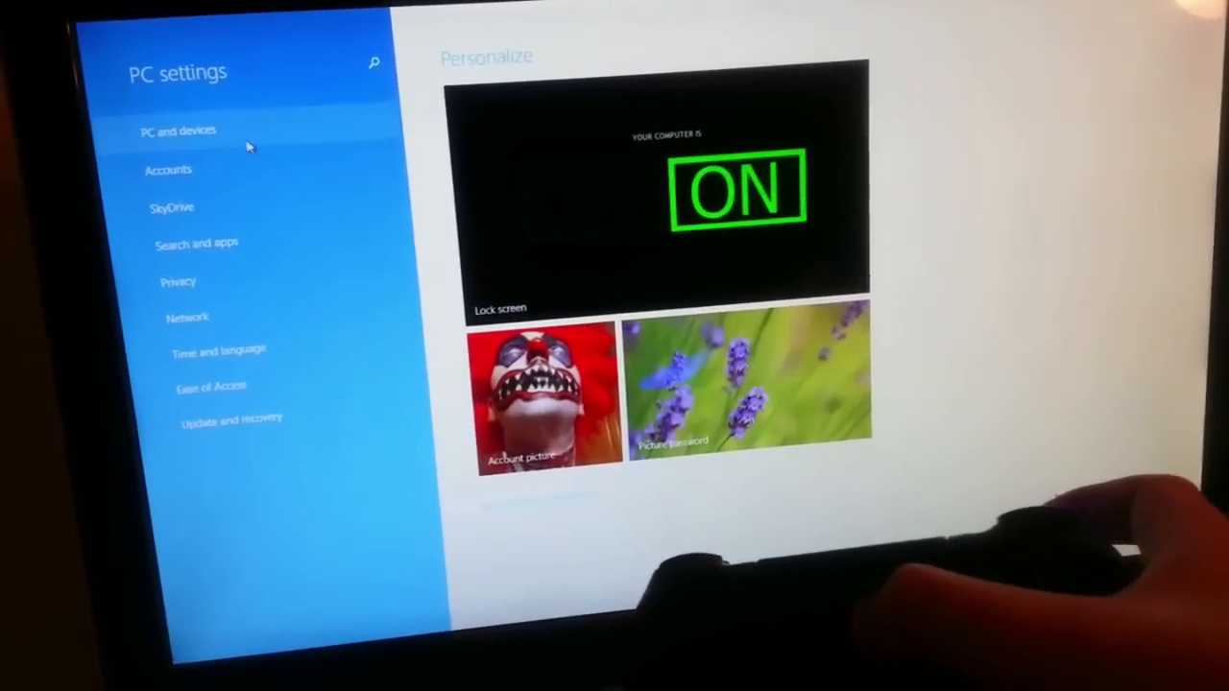
Go to PC and devices and open the Display page
click(175, 130)
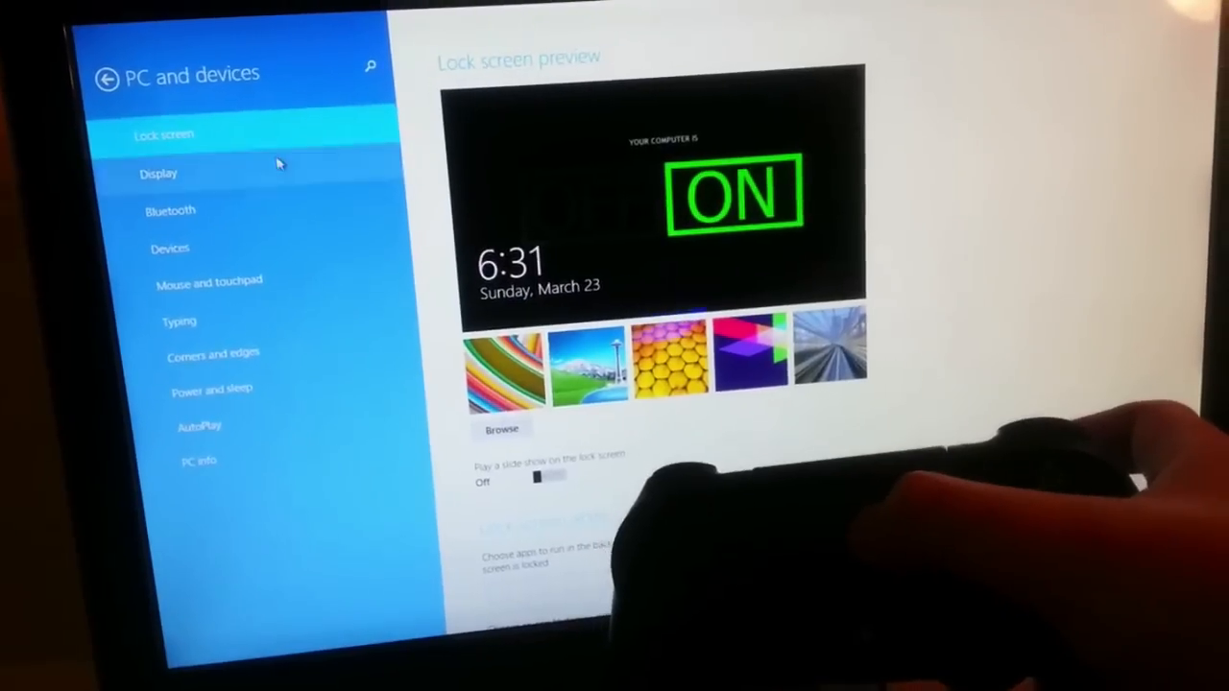
click(158, 173)
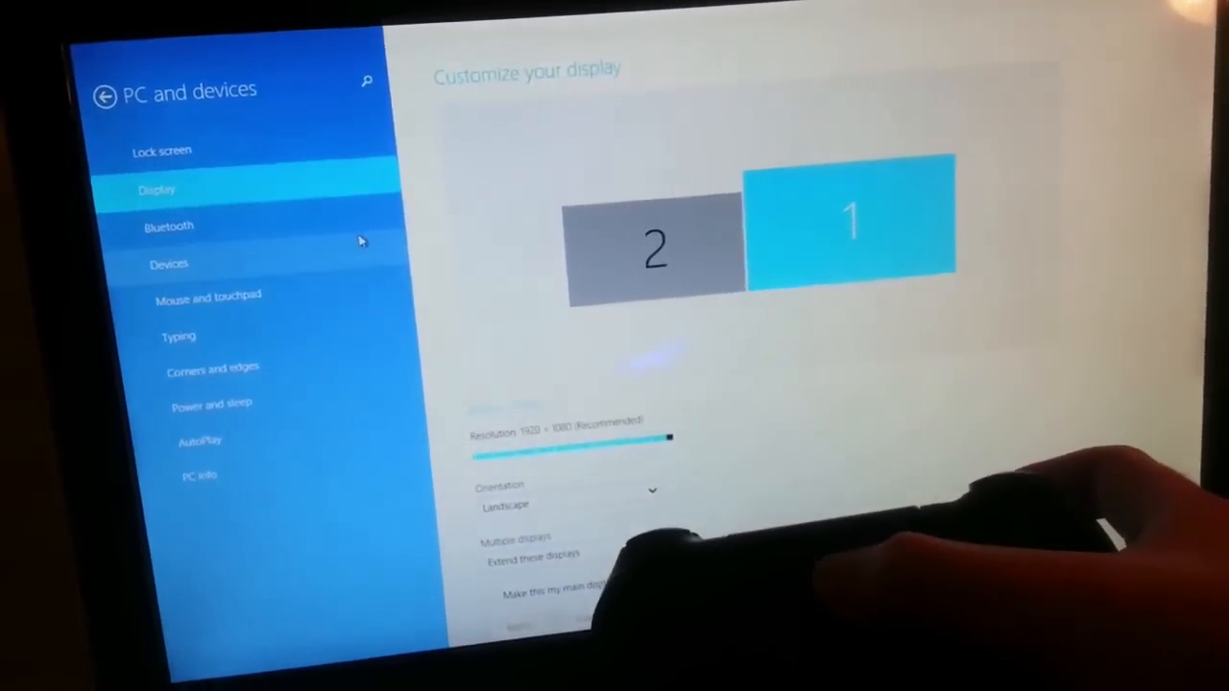